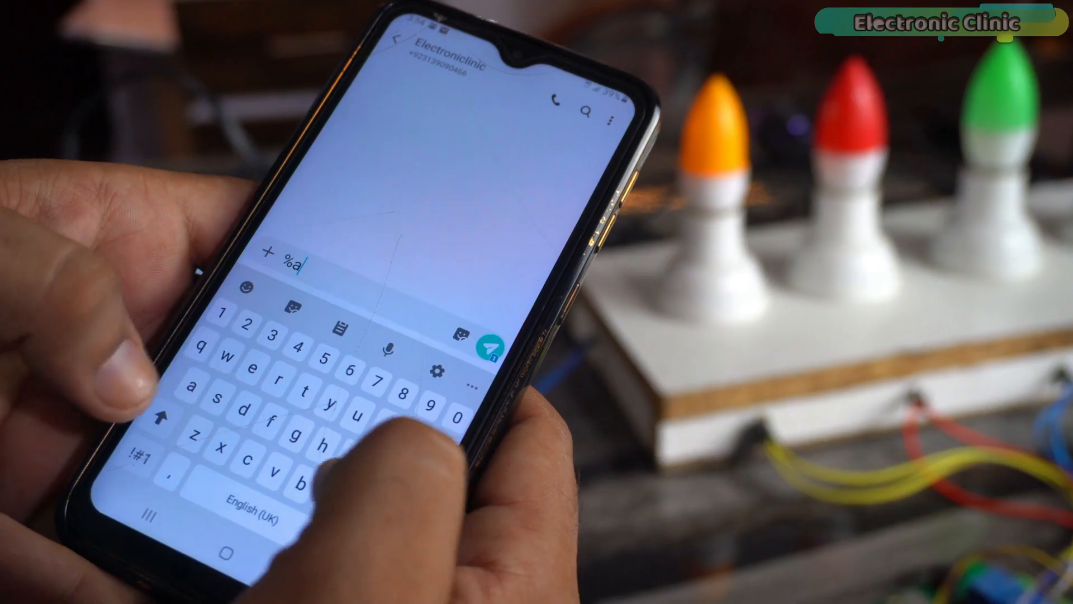
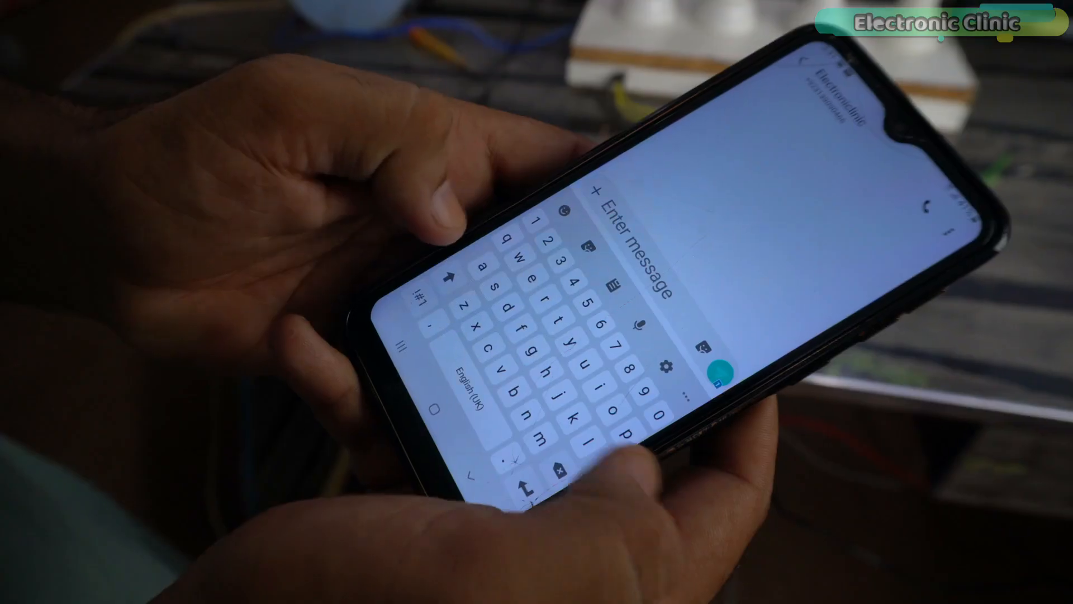
type("load1%1%")
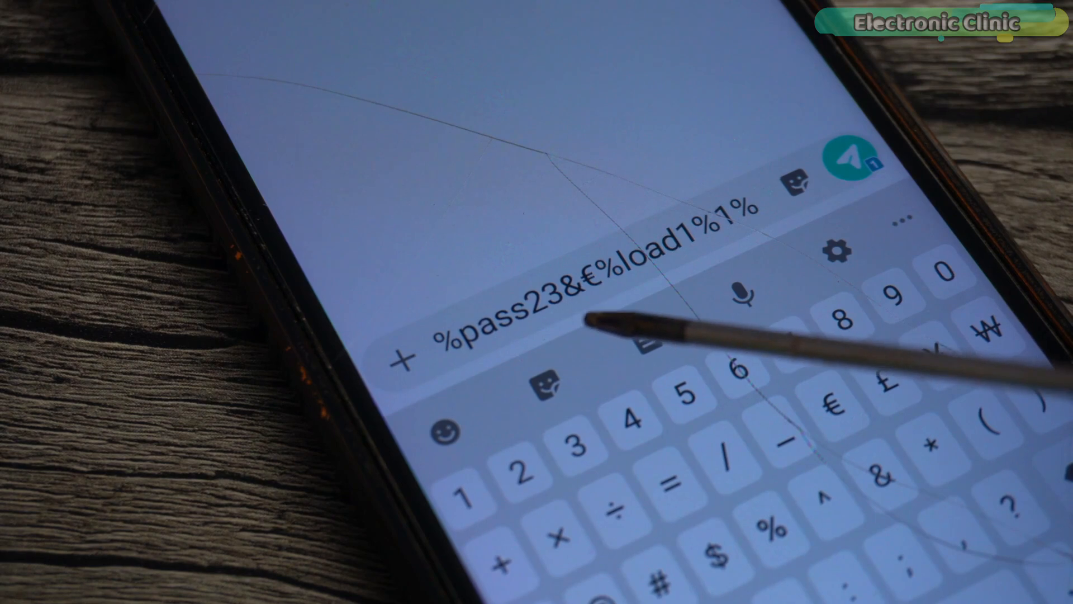
mouse_move(478, 342)
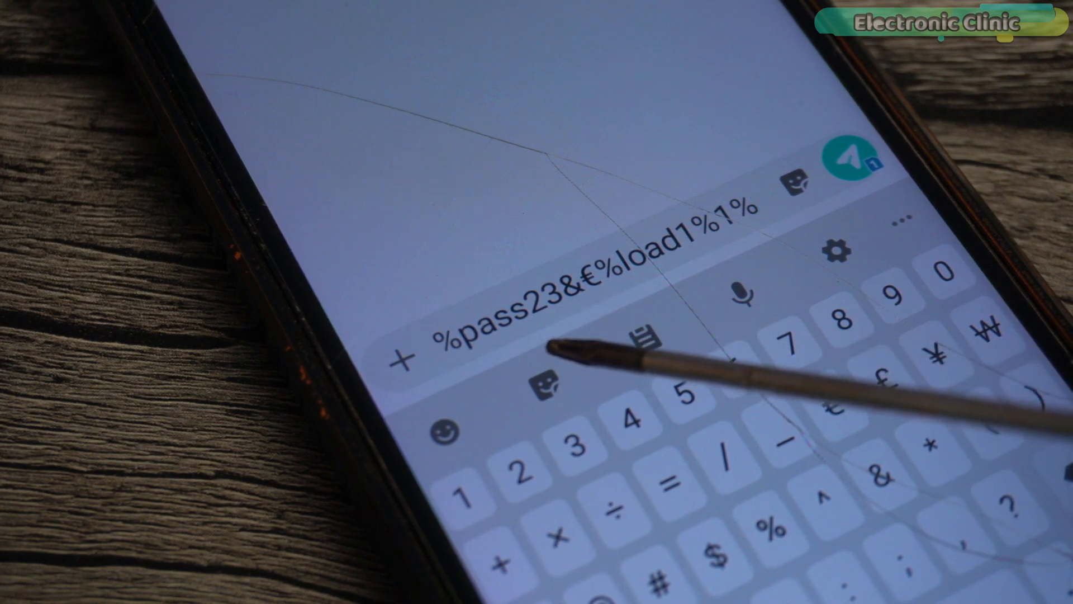
mouse_move(616, 349)
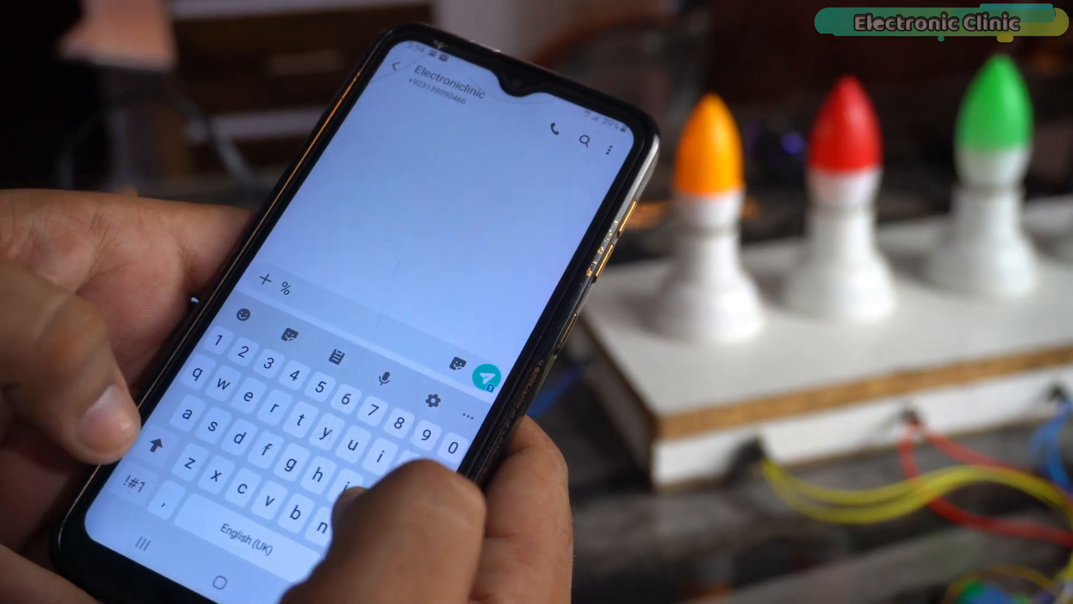
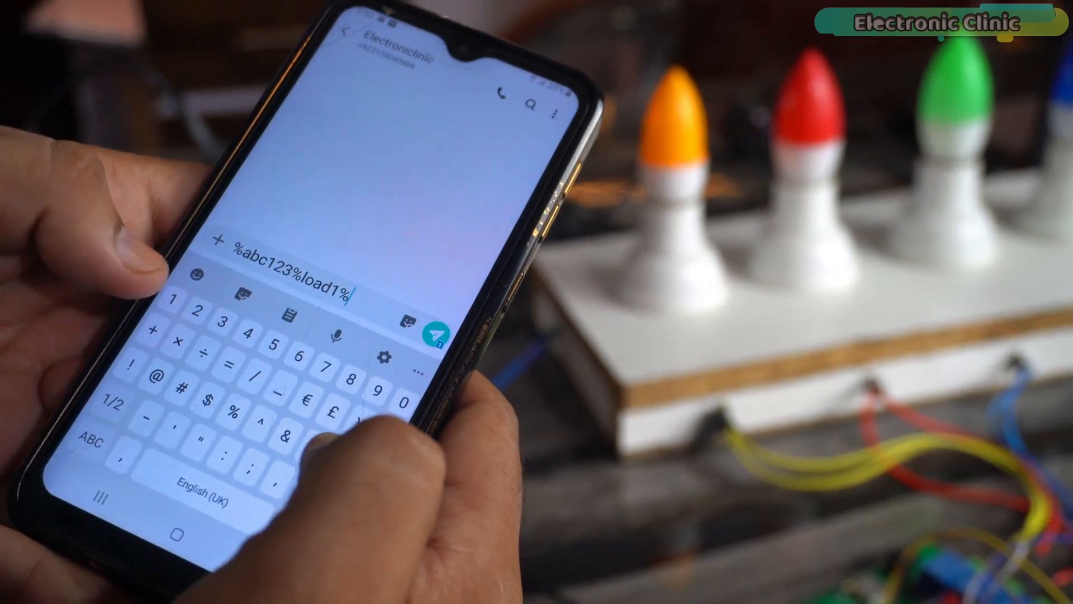
type("1%")
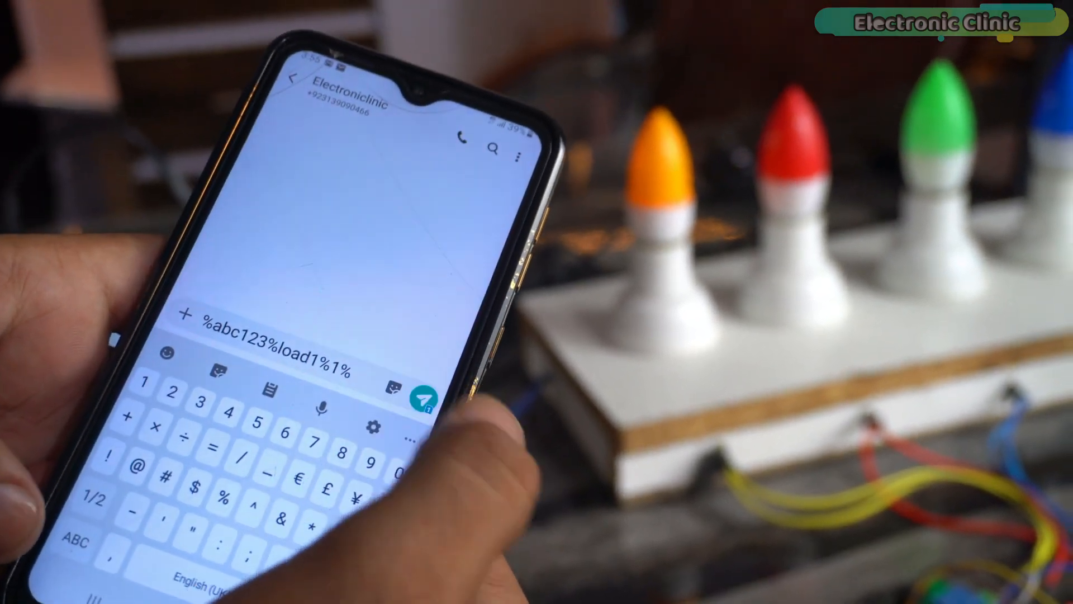
left_click(423, 400)
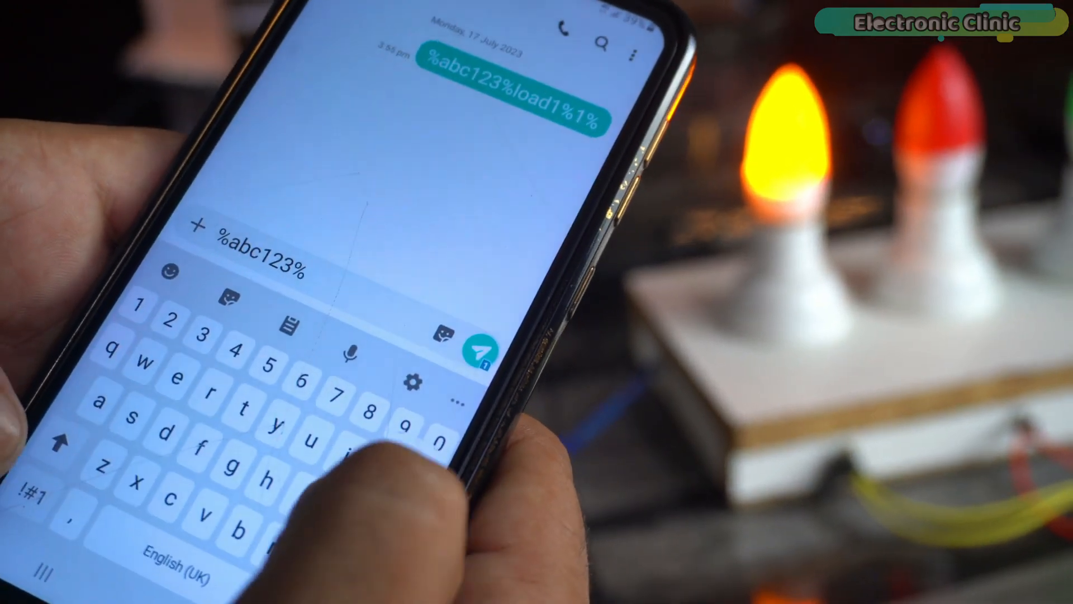
type("load1%0%")
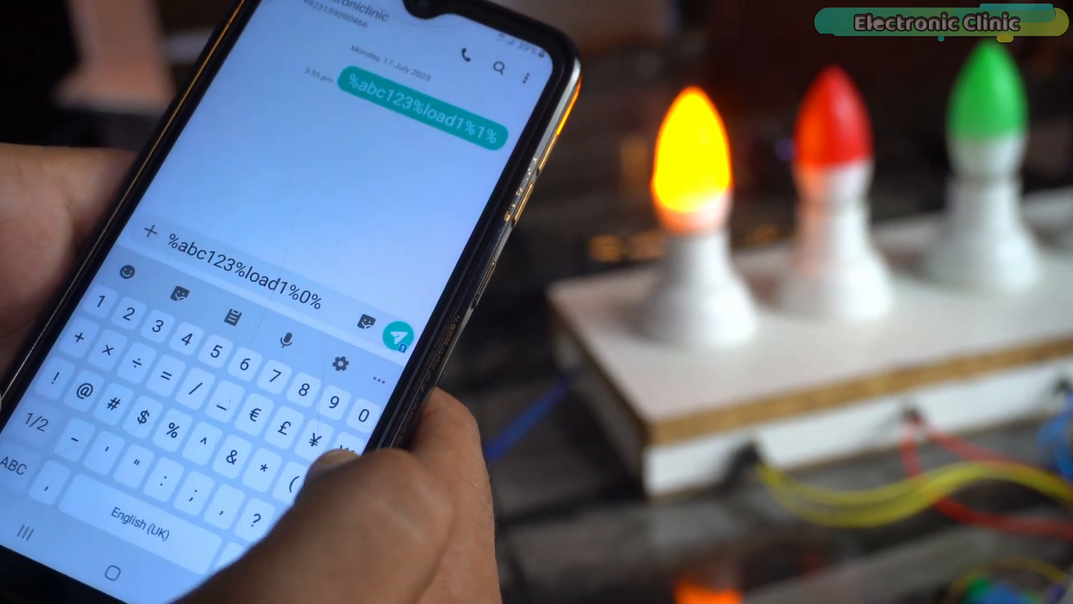
left_click(397, 336)
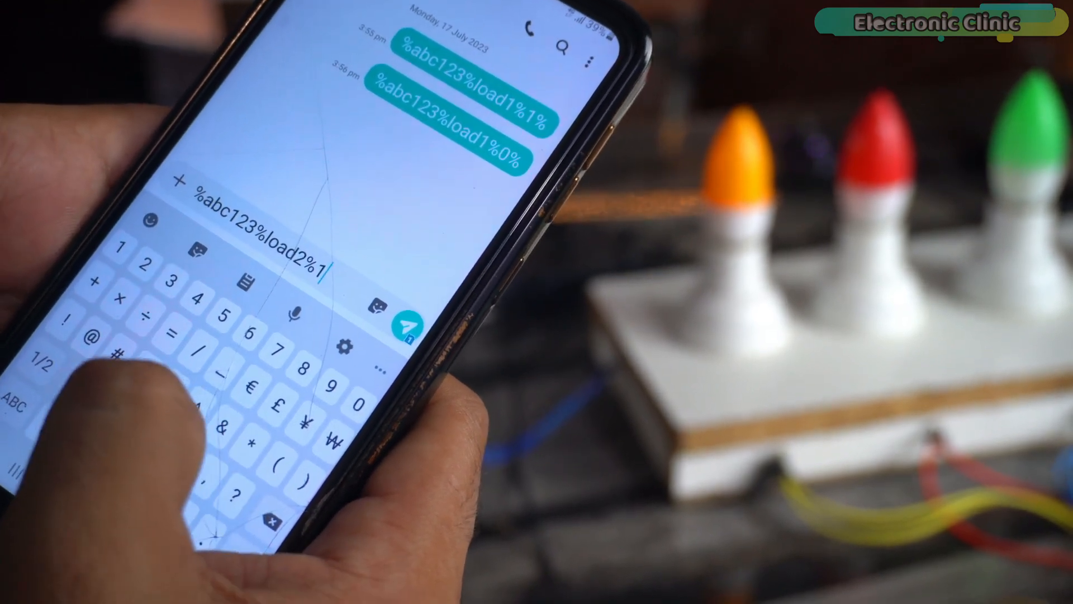
left_click(408, 326)
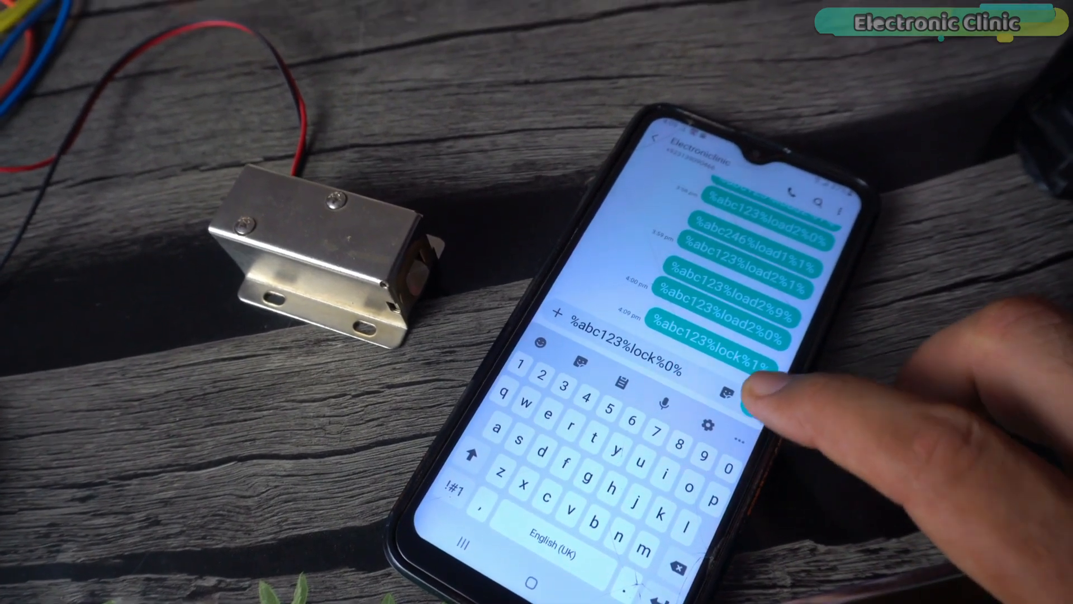
left_click(750, 390)
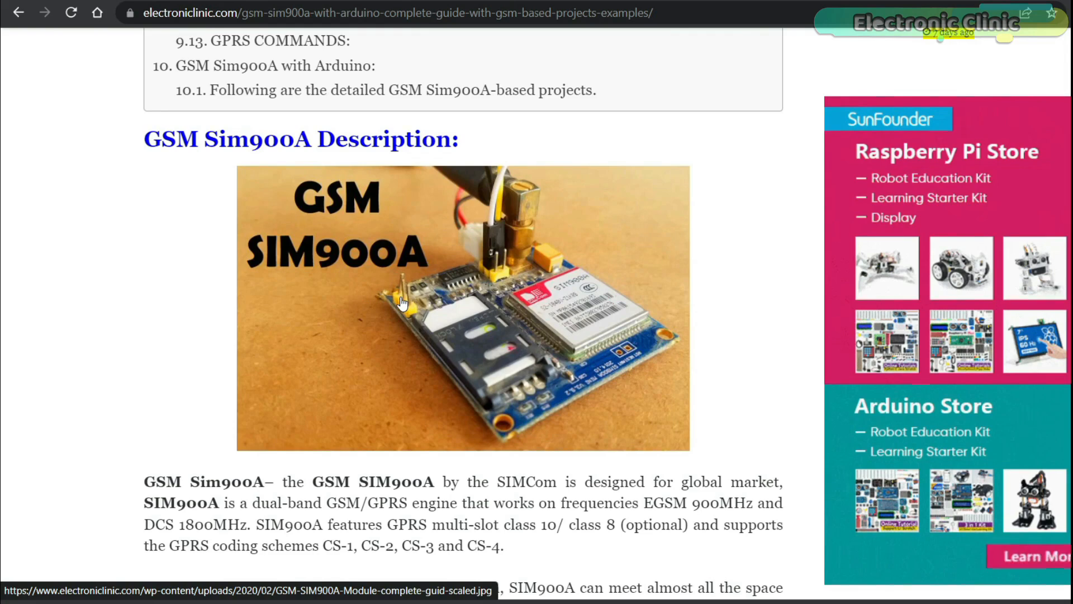
- Scroll the SIM900A guide article down to the READ OPERATOR NAMES AT commands
scroll("down", 3)
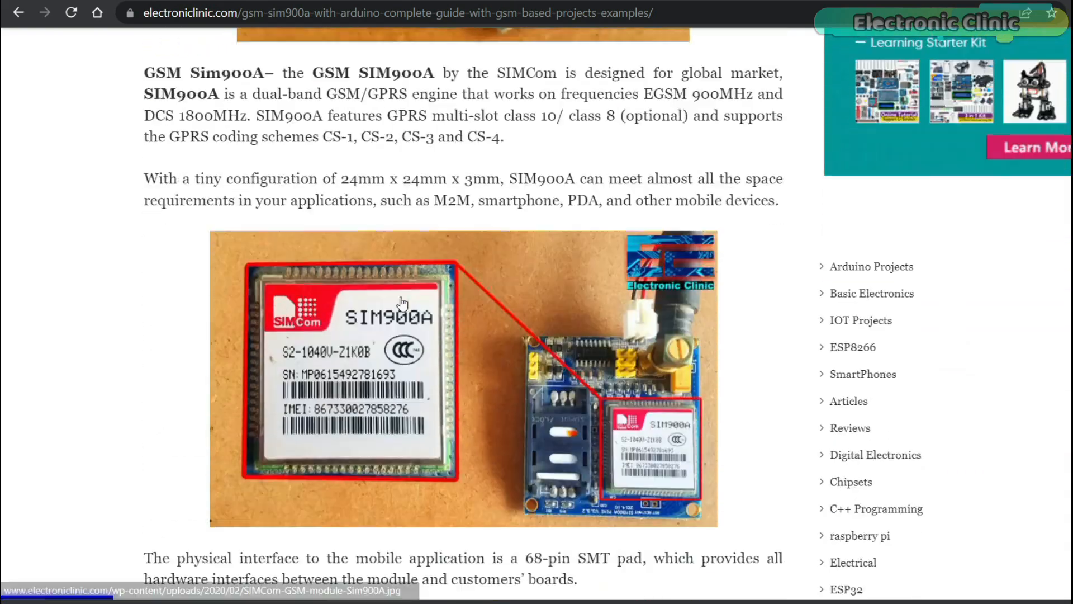
scroll("down", 3)
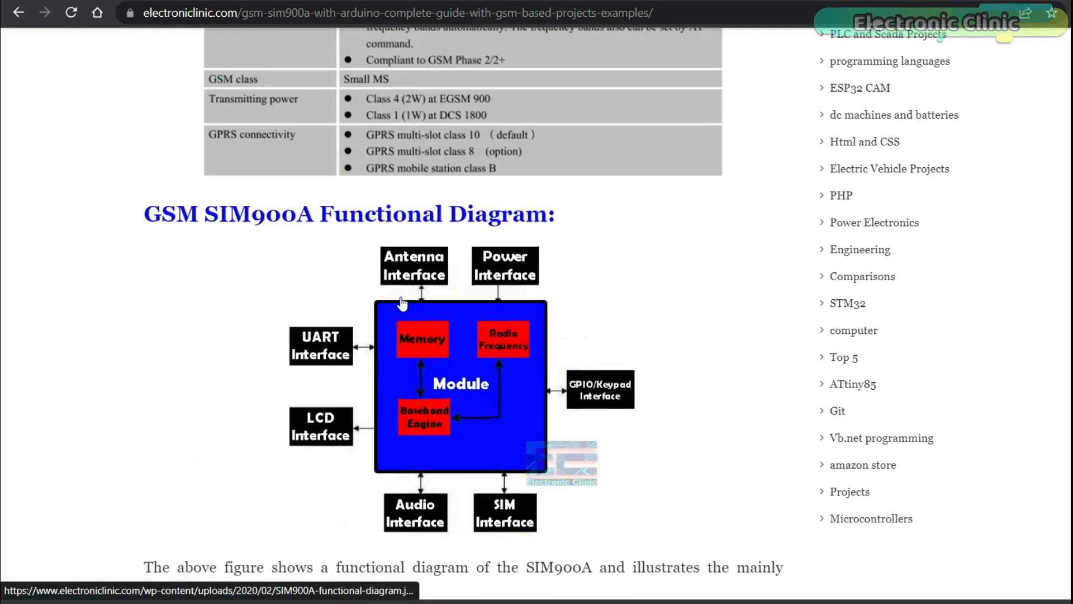
scroll("down", 3)
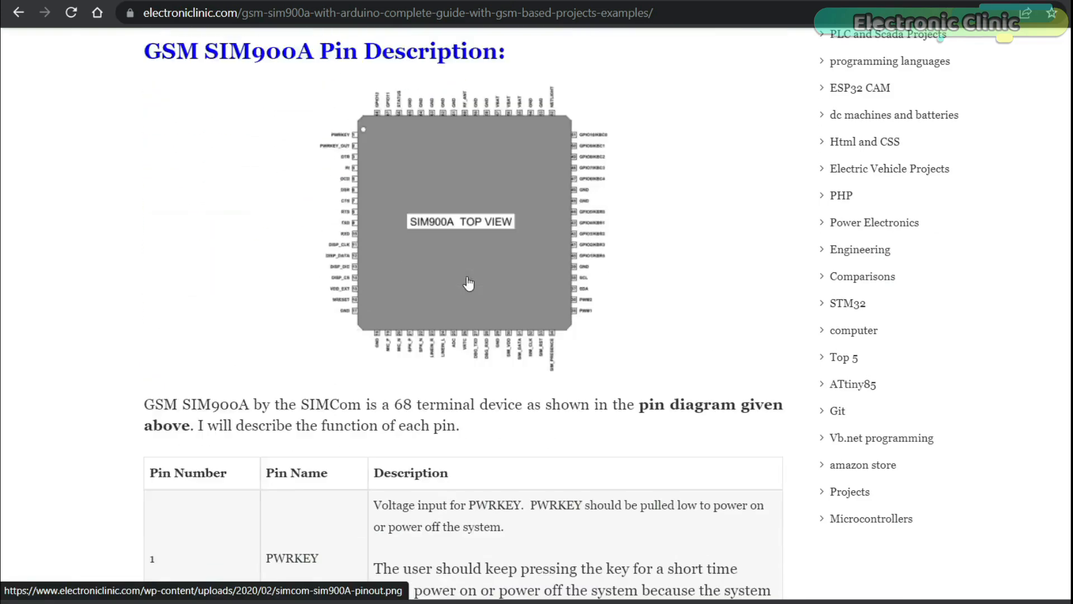
scroll("down", 3)
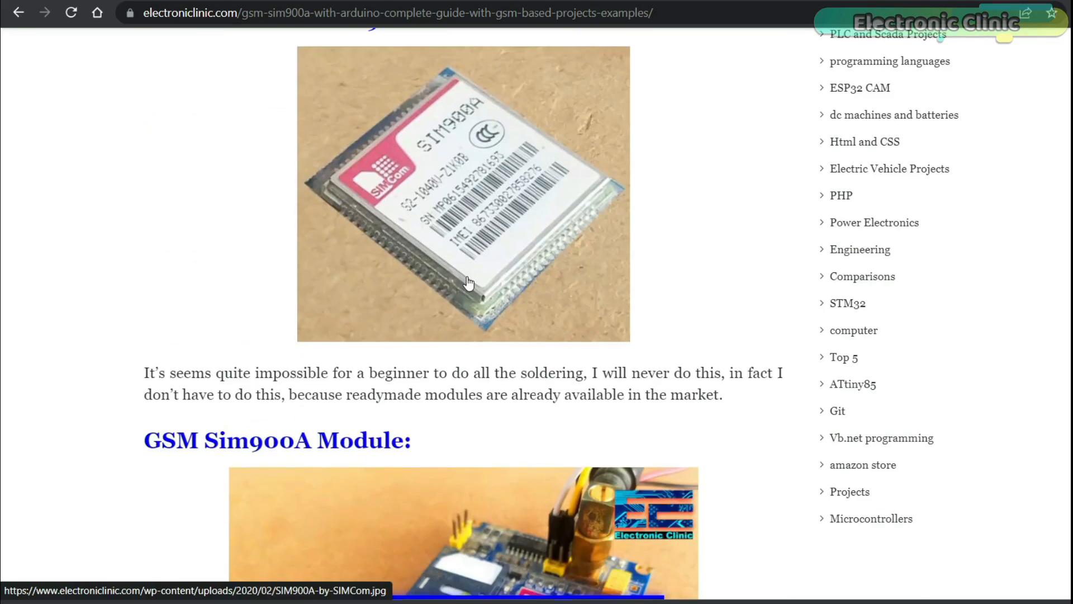
scroll("down", 3)
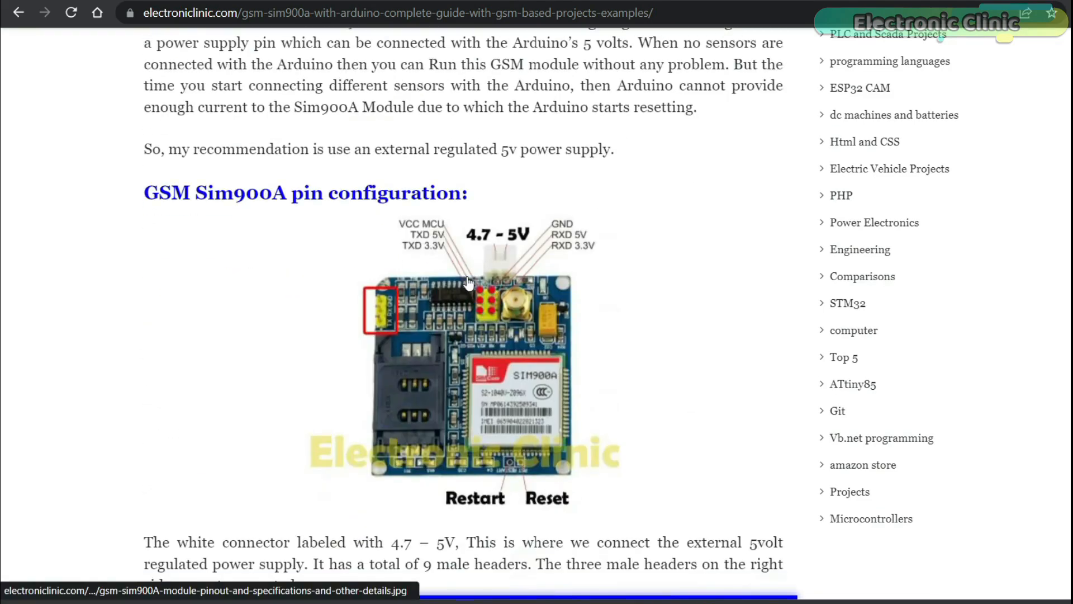
scroll("down", 3)
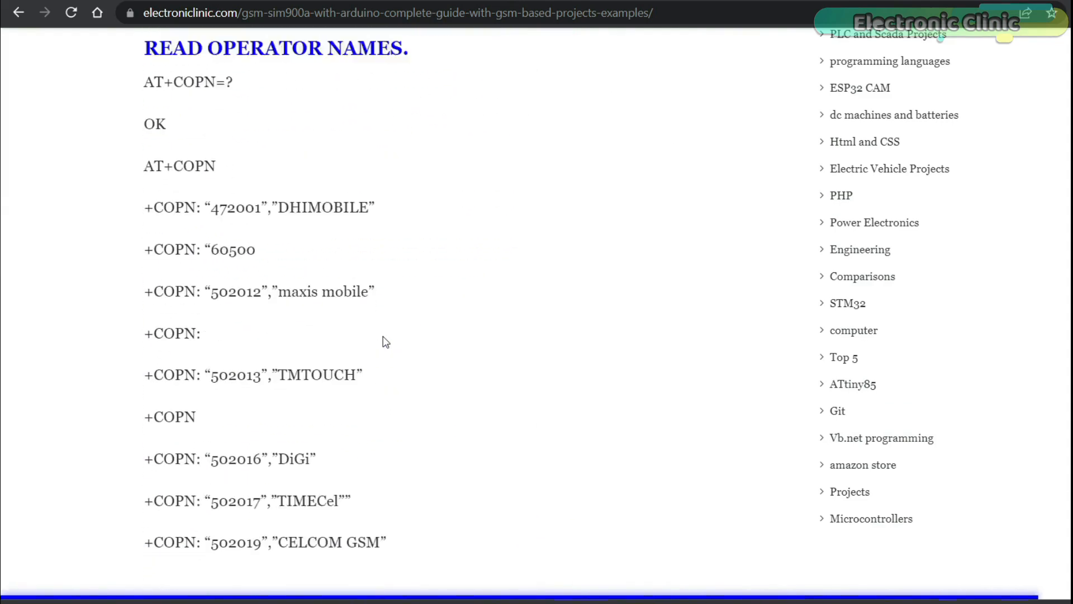
scroll("down", 3)
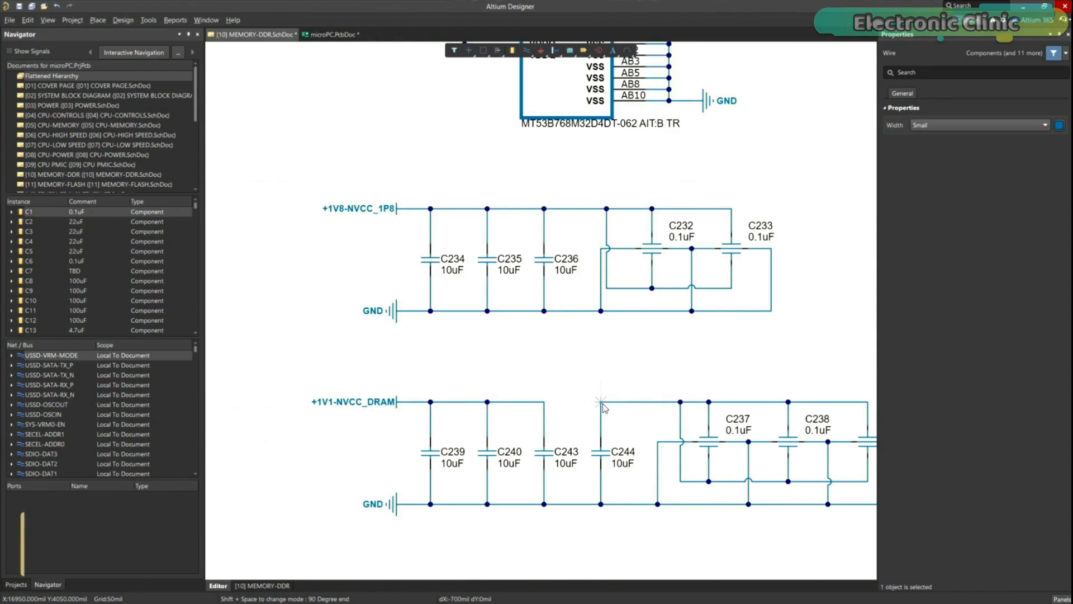
- Switch from the MEMORY-DDR schematic to microPC.PcbDoc and orbit the board in 3D
left_click(572, 400)
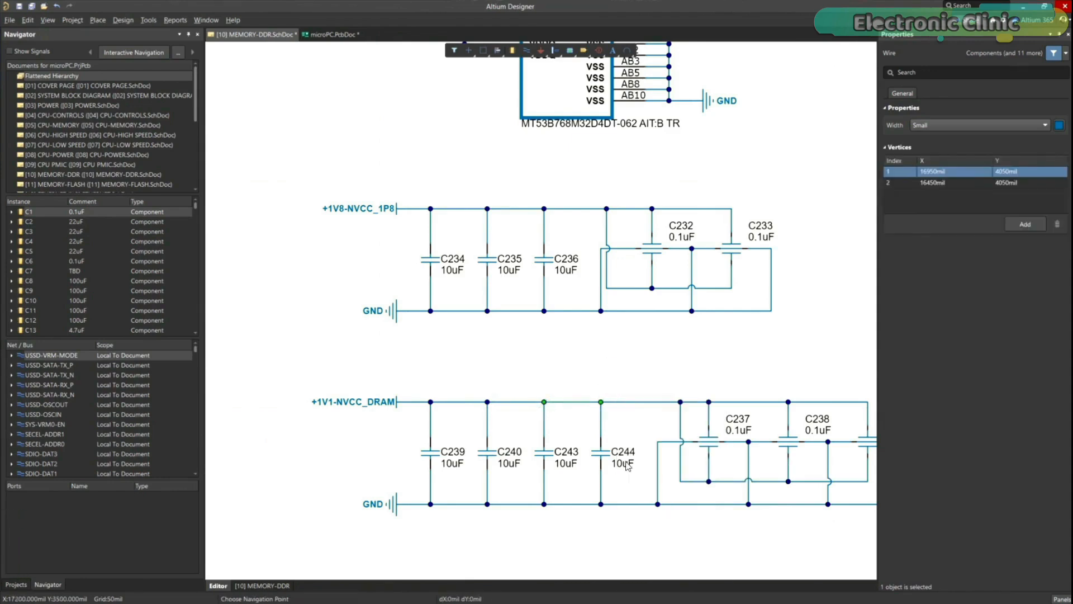
left_click(332, 34)
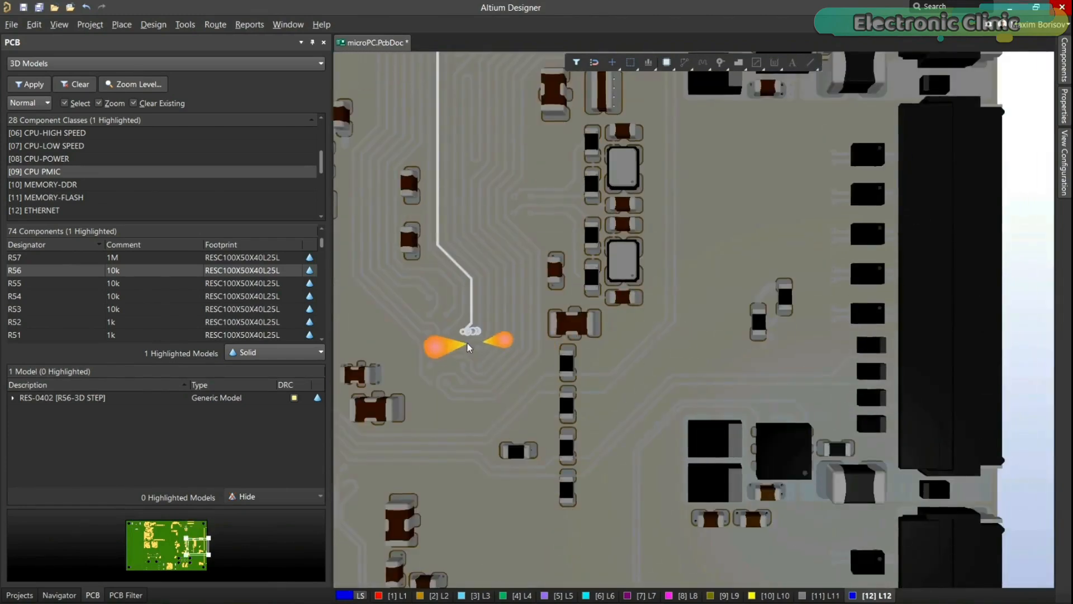
left_click_drag(469, 346, 606, 210)
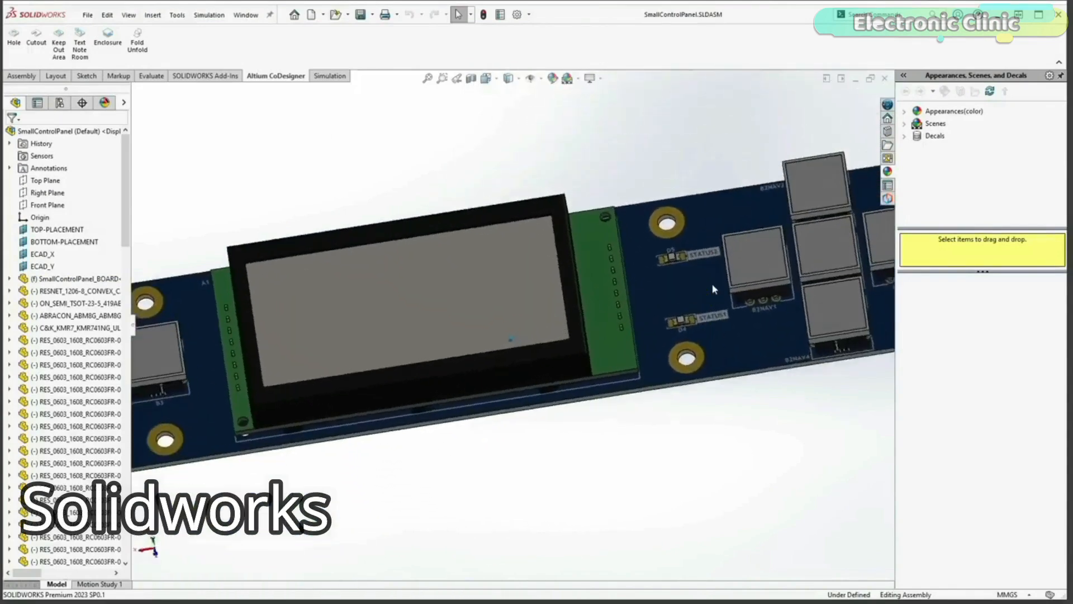
- Start a new SOLIDWORKS document via File > New and confirm the Part choice
left_click(309, 13)
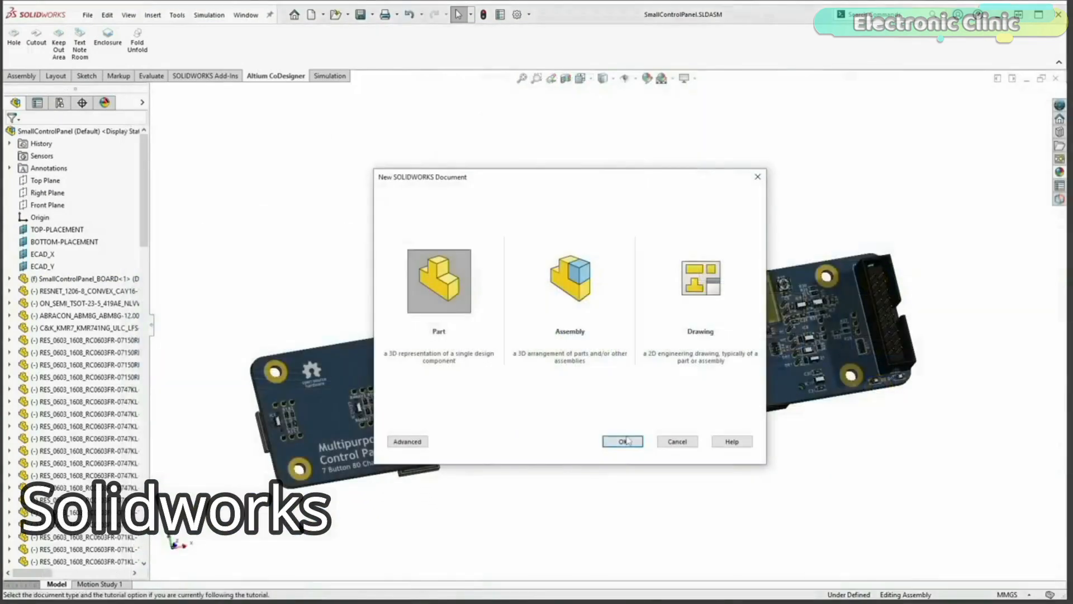
left_click(621, 441)
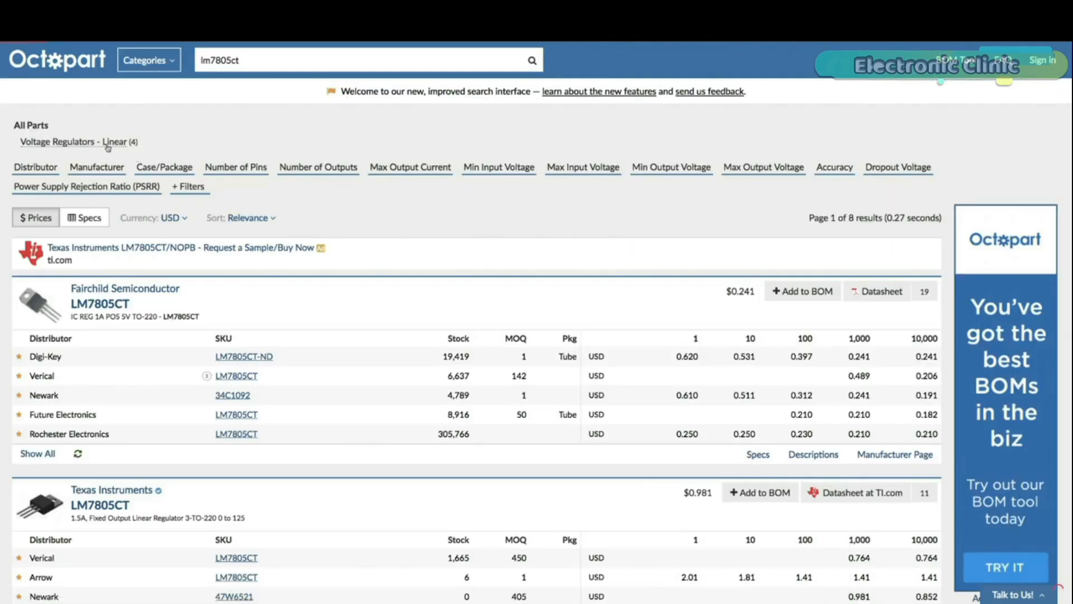
- Narrow the LM7805CT results to the Voltage Regulators - Linear category
left_click(73, 141)
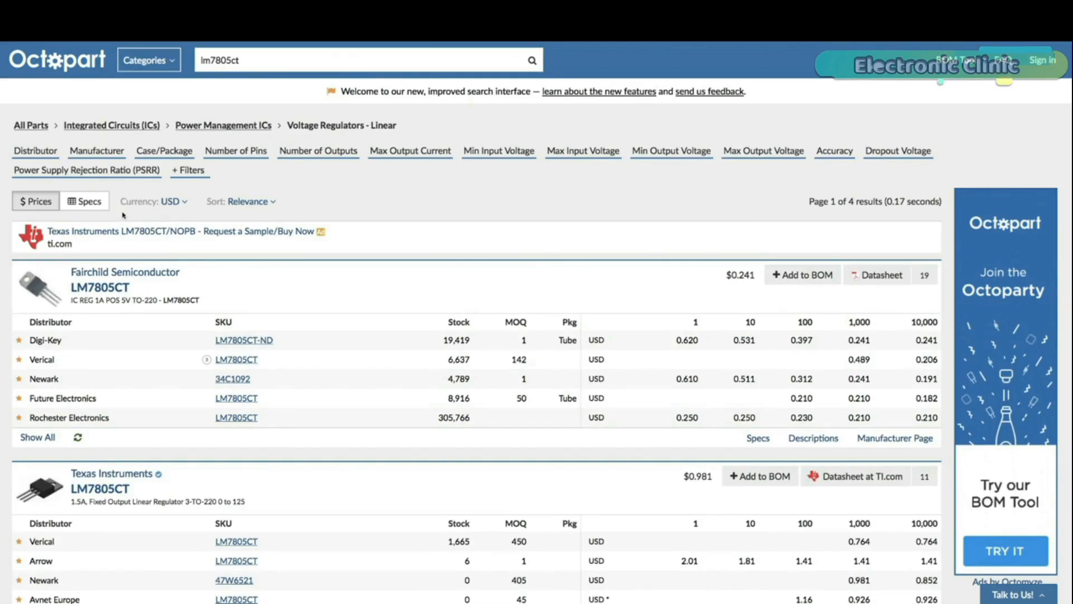
left_click(99, 286)
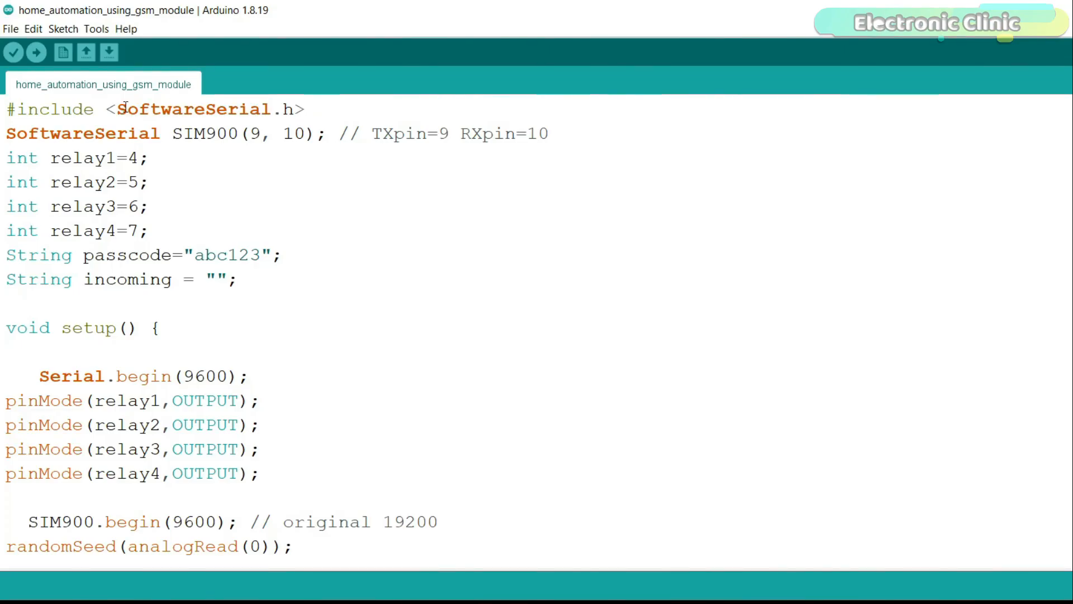
left_click(309, 109)
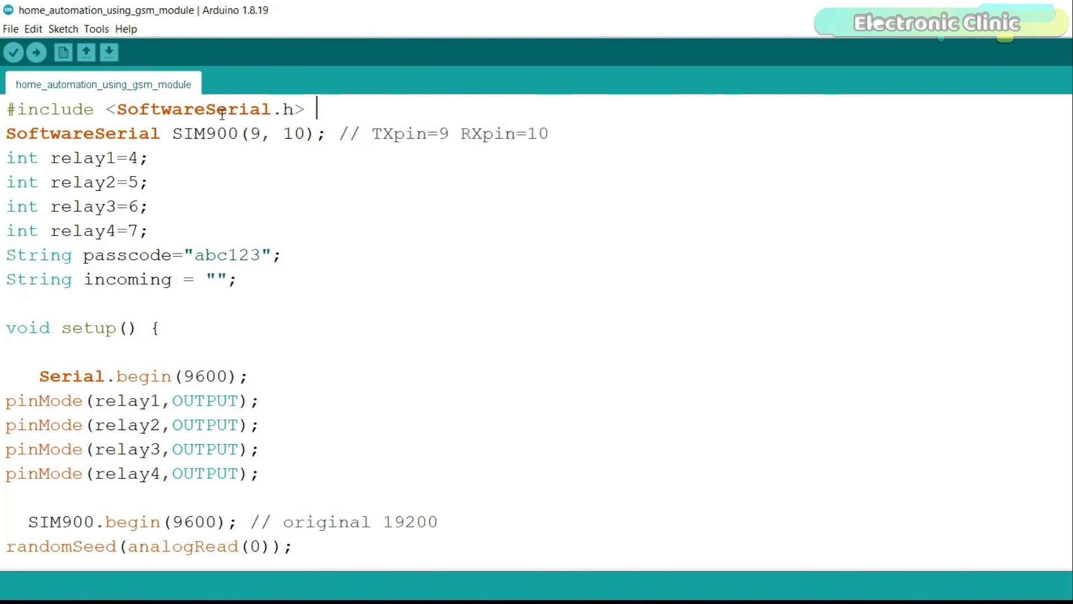
mouse_move(240, 139)
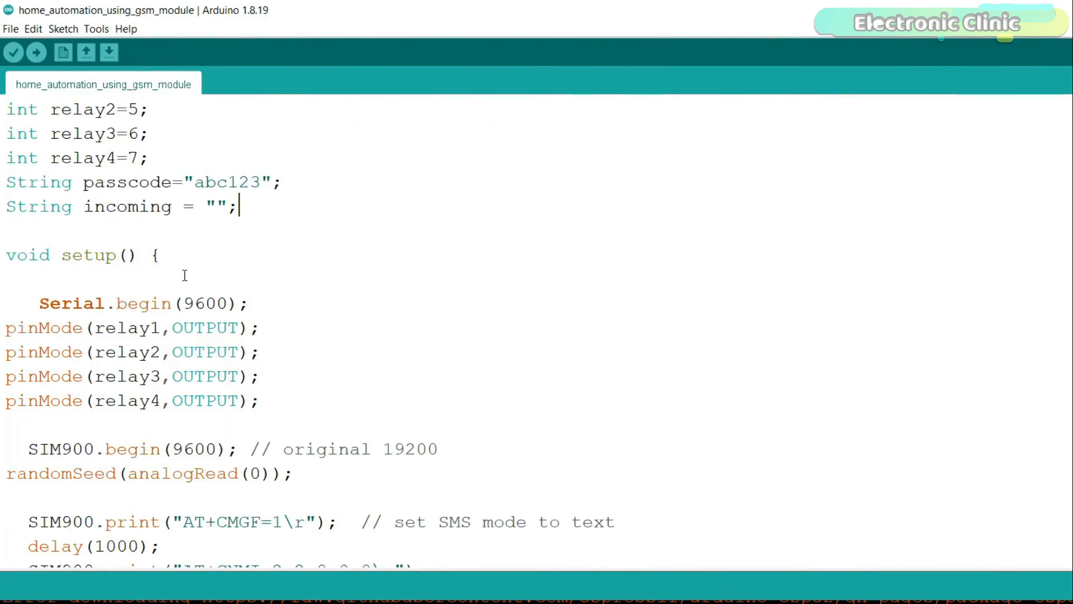
scroll("down", 3)
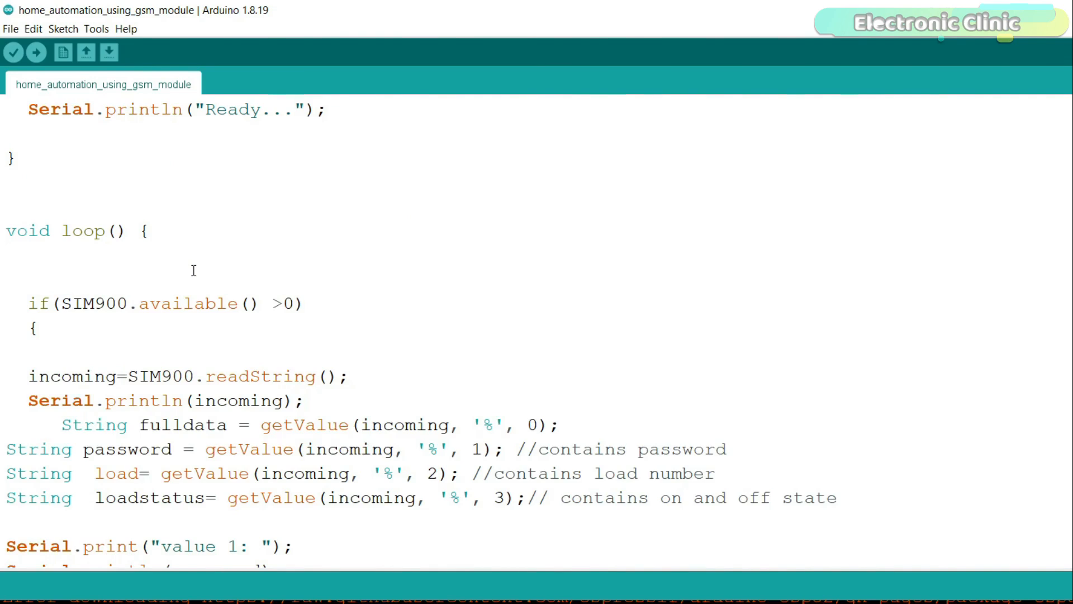
scroll("down", 3)
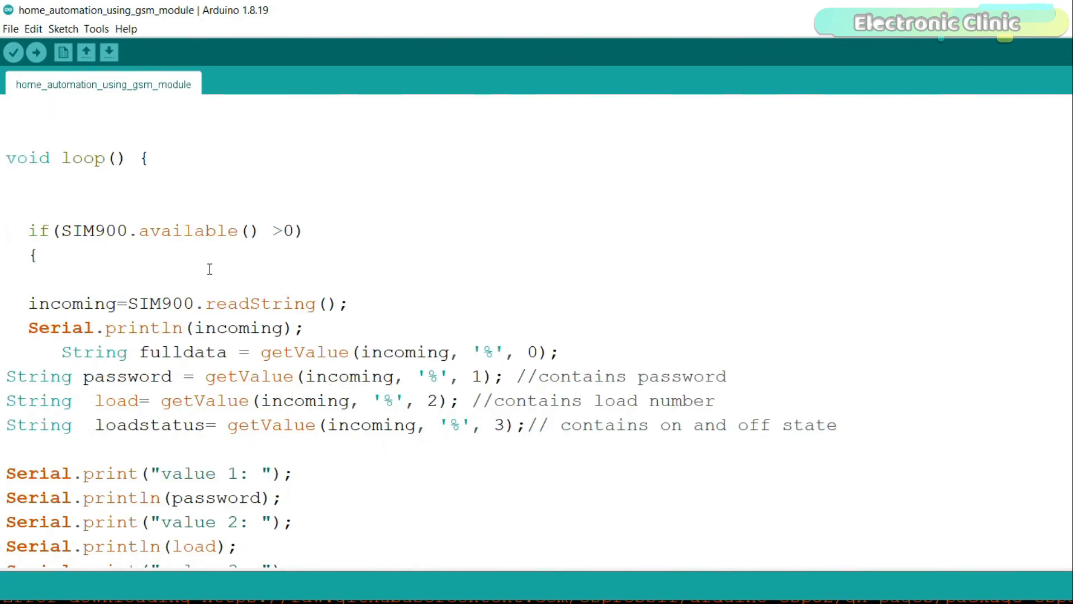
scroll("down", 3)
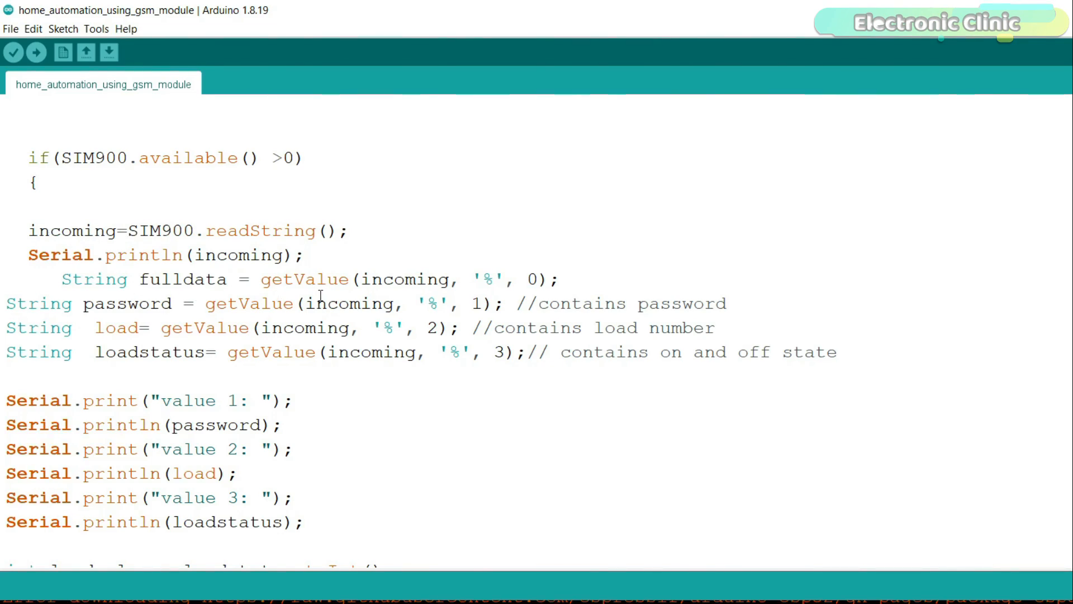
mouse_move(354, 347)
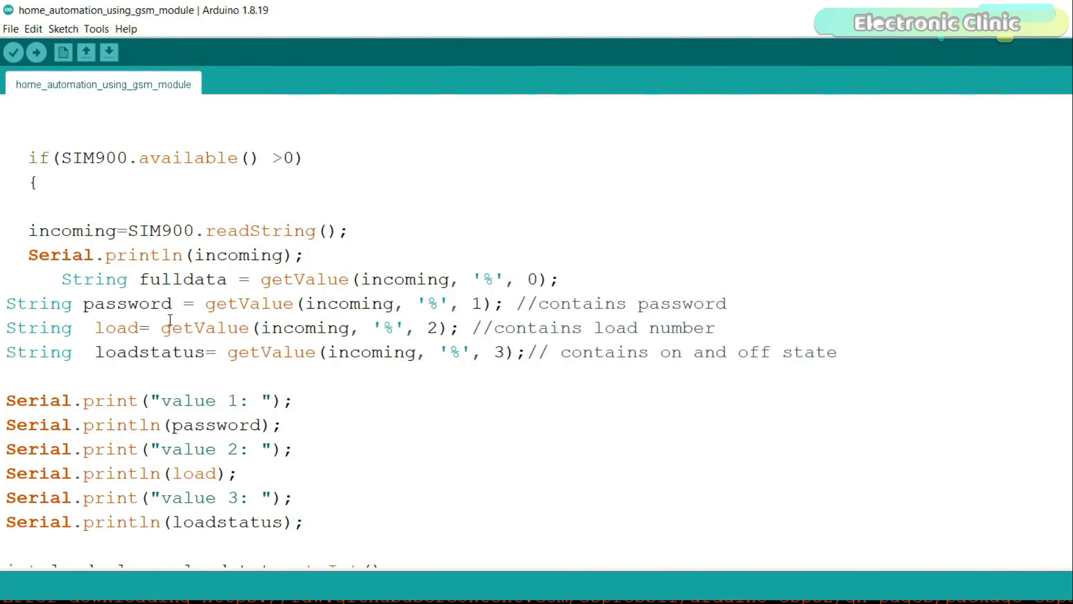
mouse_move(164, 351)
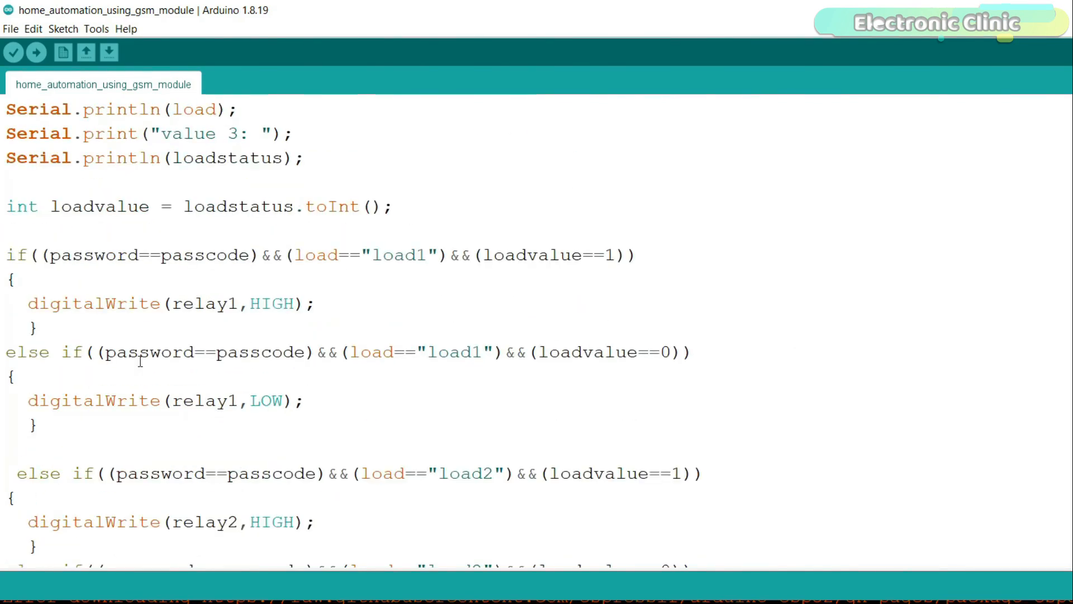
scroll("down", 3)
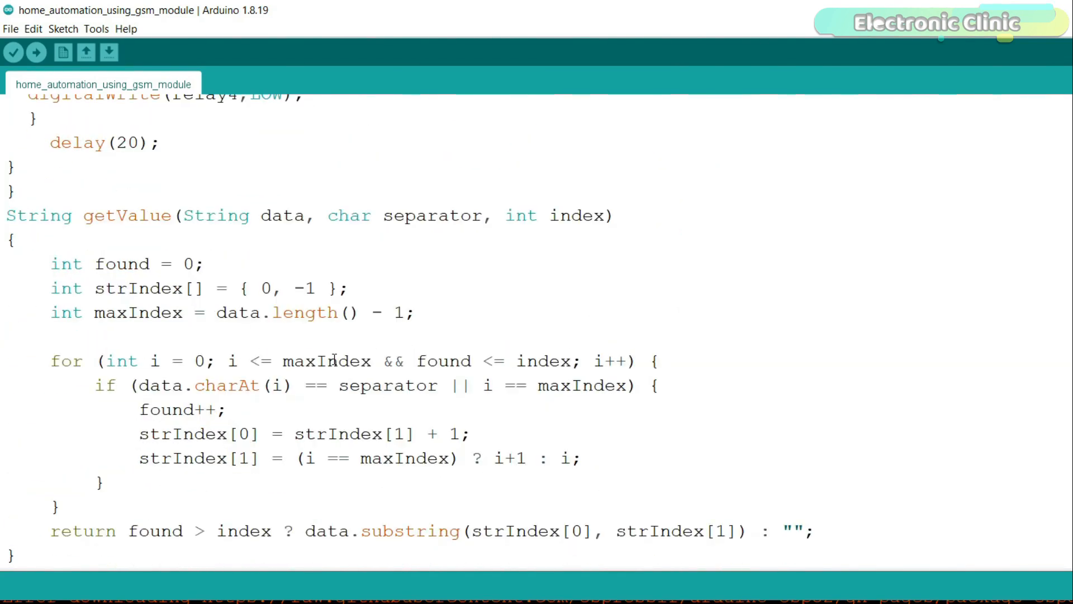
mouse_move(255, 354)
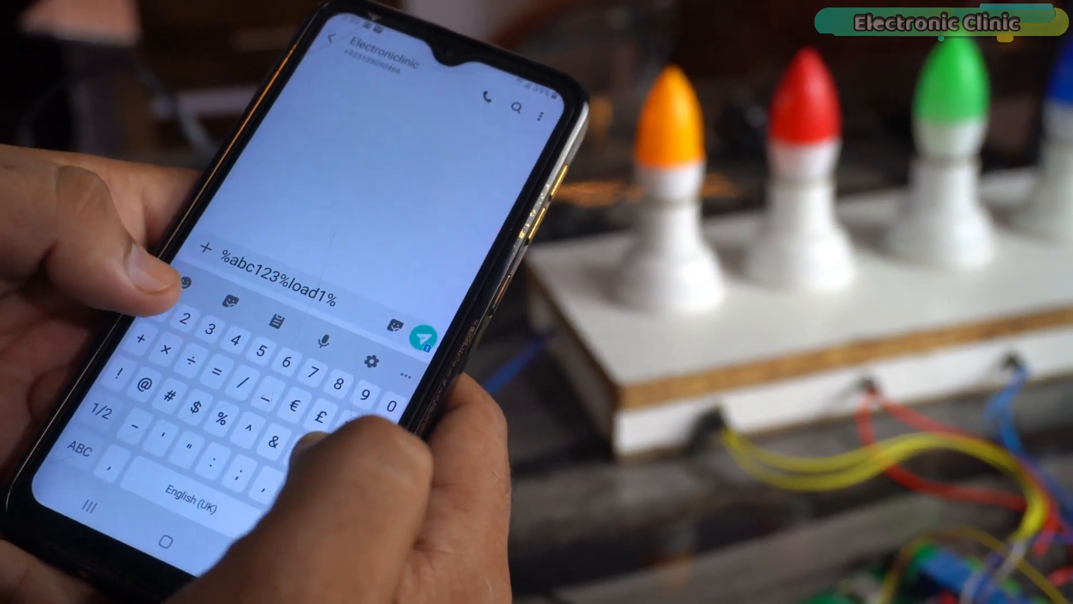
type("1%")
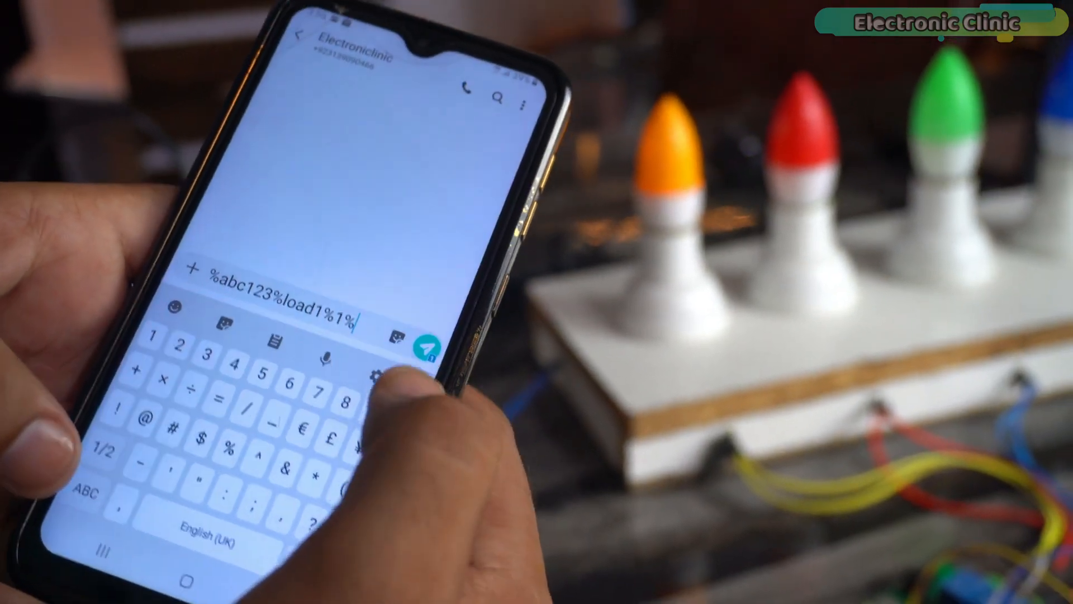
left_click(427, 344)
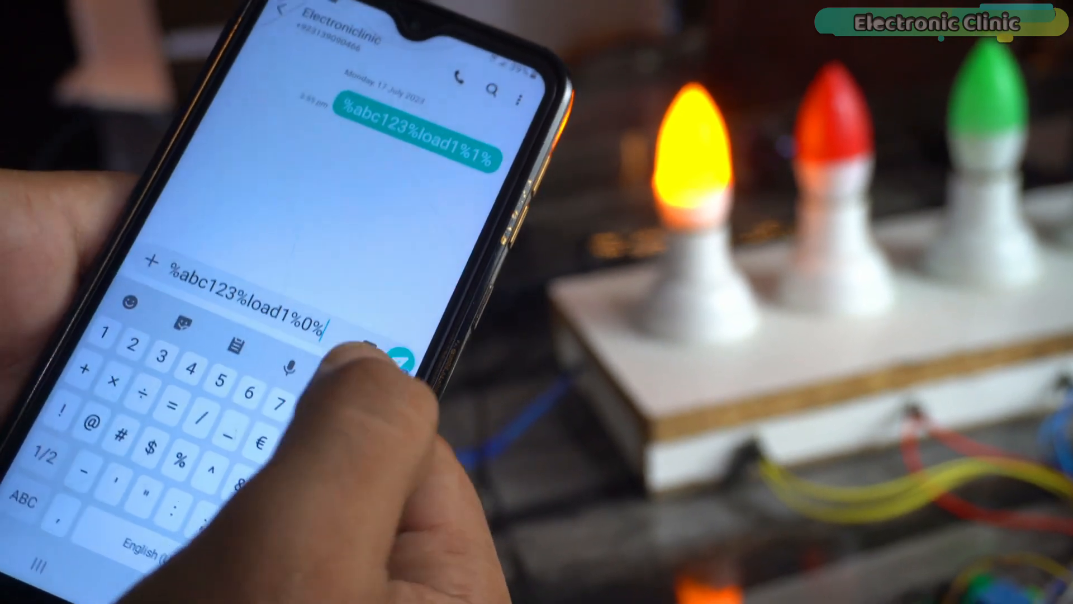
left_click(394, 360)
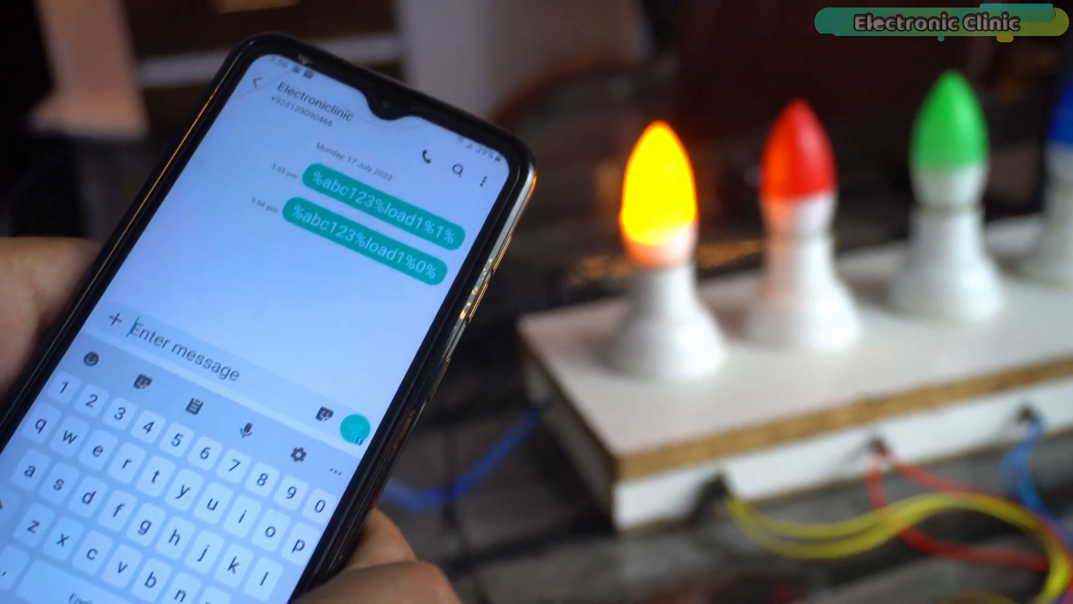